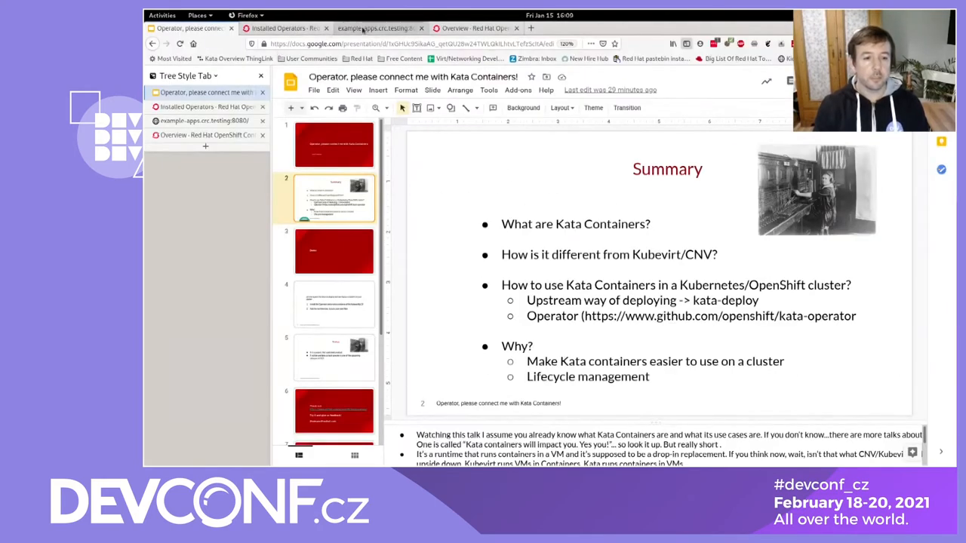
- Switch from the Kata summary slide to the OpenShift cluster Overview browser tab
{"action": "left_click", "coordinate": [471, 28]}
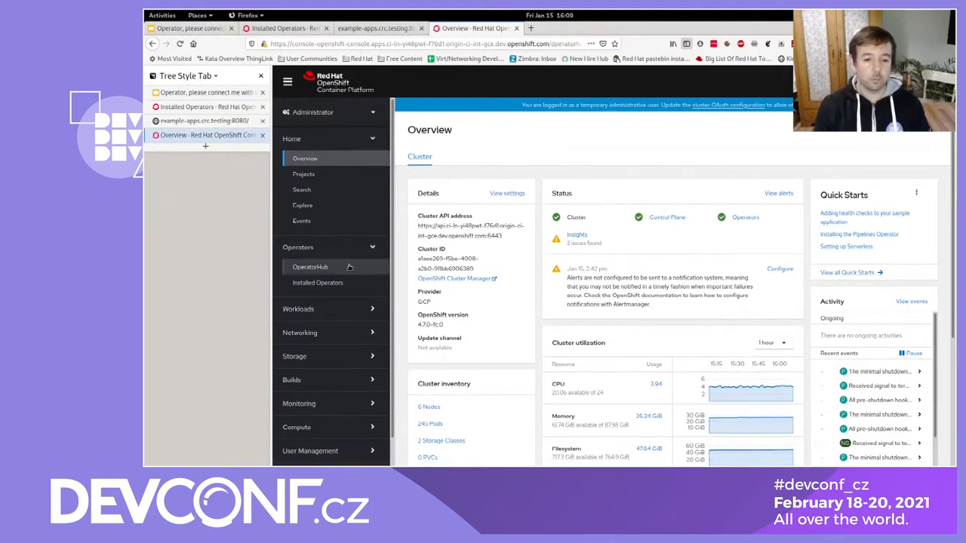
- Filter OperatorHub with 'kat' and bring up the Kata Operator's details panel
{"action": "left_click", "coordinate": [311, 266]}
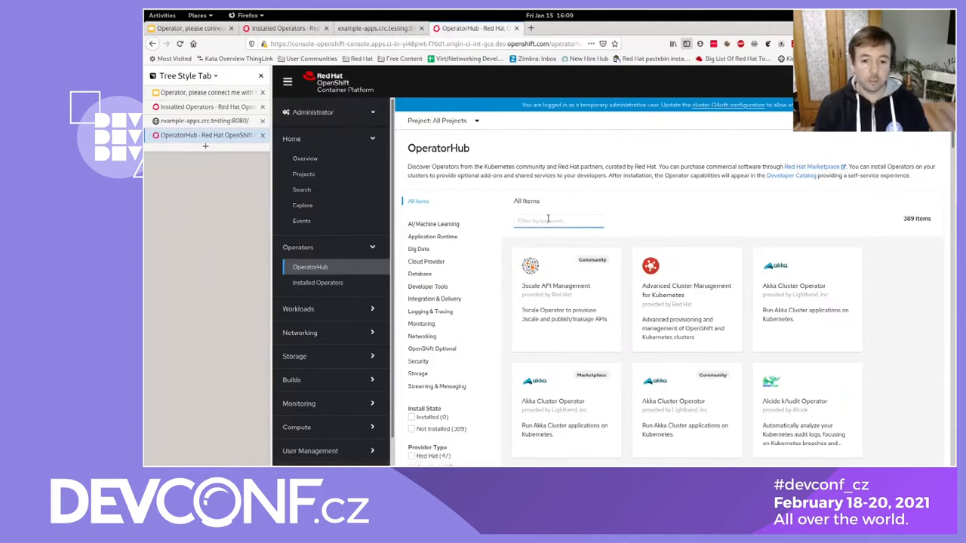
{"action": "type", "text": "kat"}
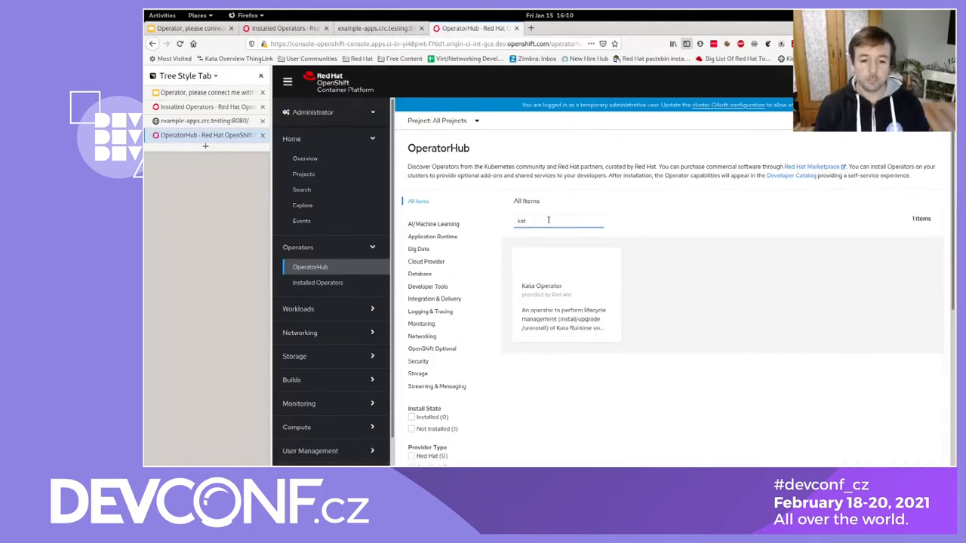
{"action": "left_click", "coordinate": [542, 294]}
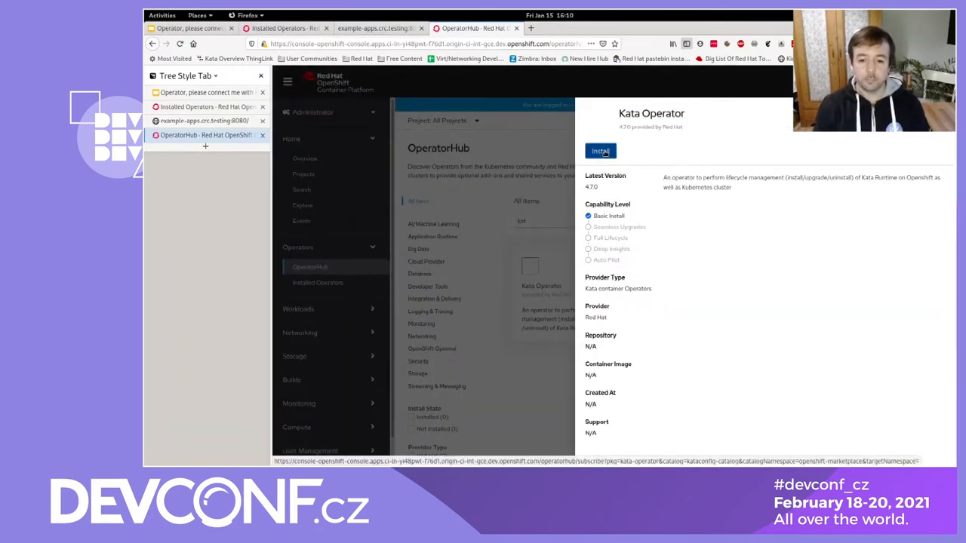
- Start the Kata Operator install and create a new kata-operator-system namespace as its target
{"action": "left_click", "coordinate": [600, 151]}
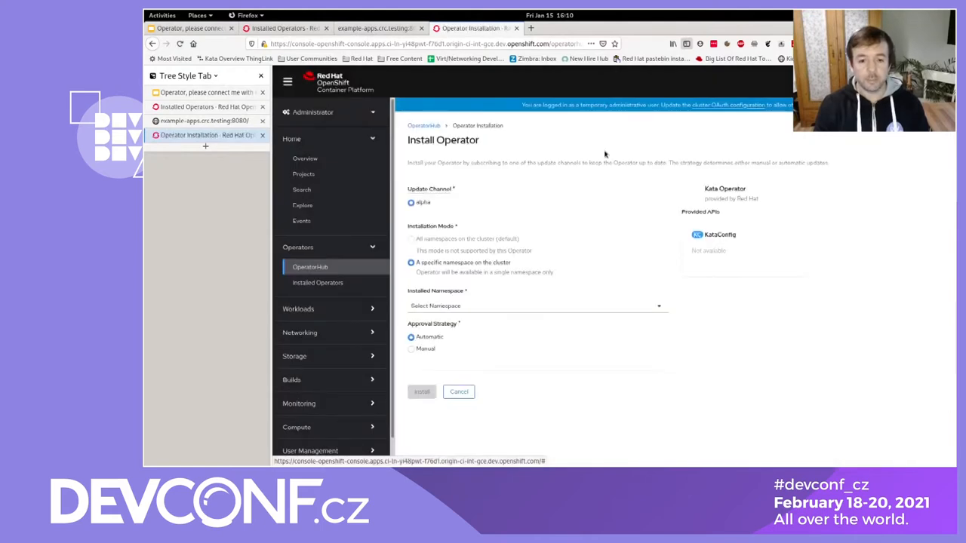
{"action": "mouse_move", "coordinate": [459, 198]}
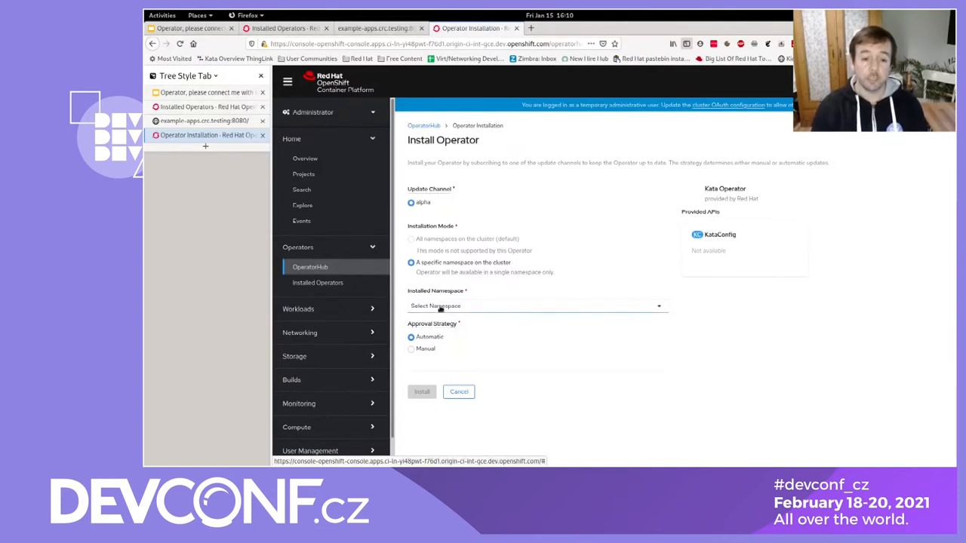
{"action": "left_click", "coordinate": [536, 305]}
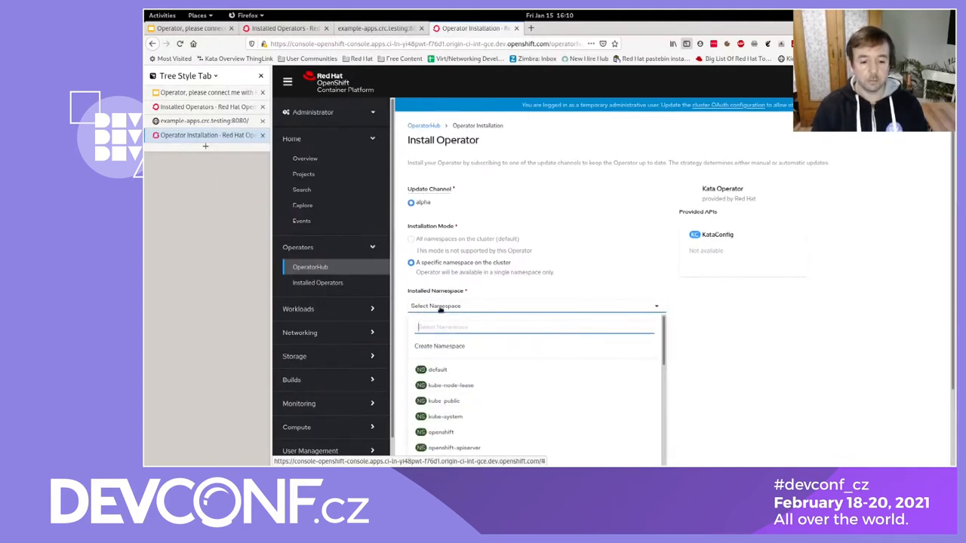
{"action": "type", "text": "kat"}
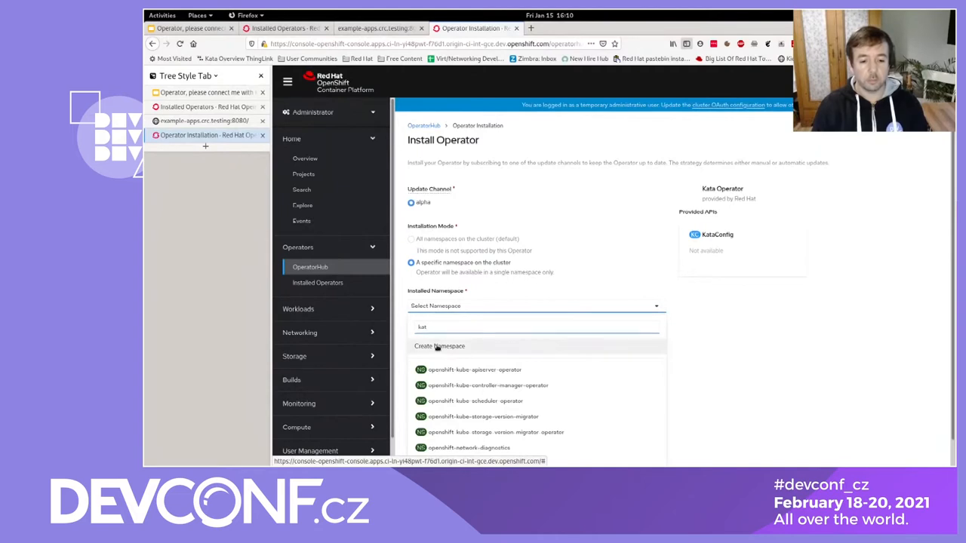
{"action": "left_click", "coordinate": [439, 345]}
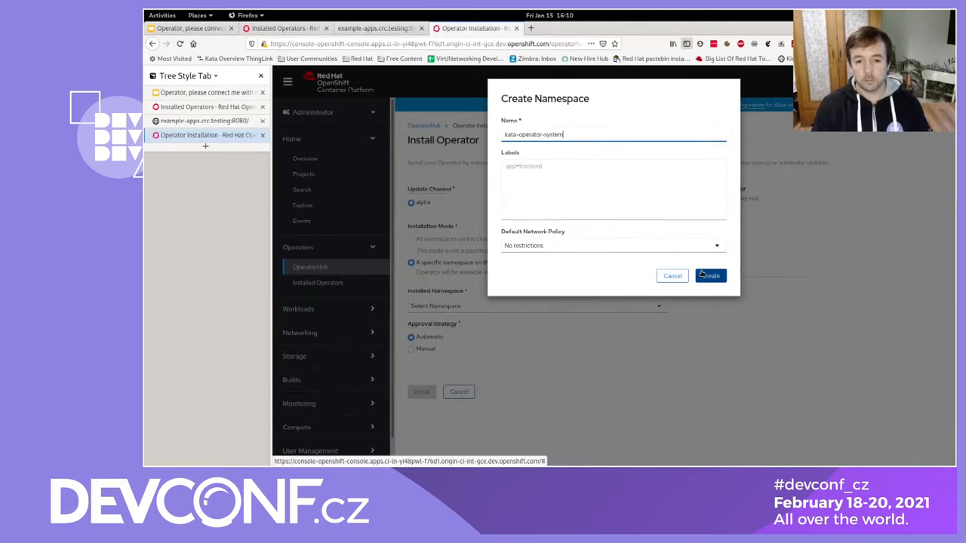
{"action": "left_click", "coordinate": [710, 274]}
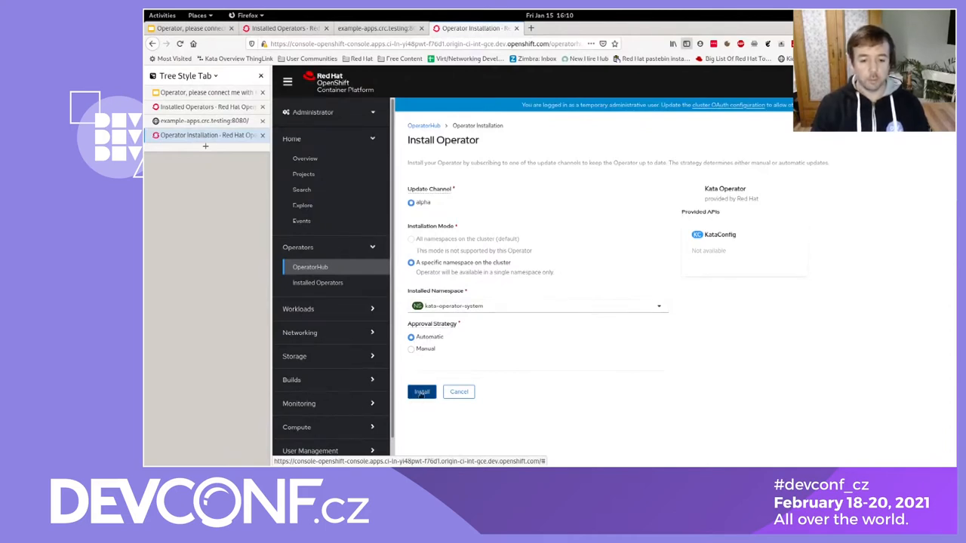
- Submit the Kata Operator install into kata-operator-system with automatic approval
{"action": "left_click", "coordinate": [421, 392]}
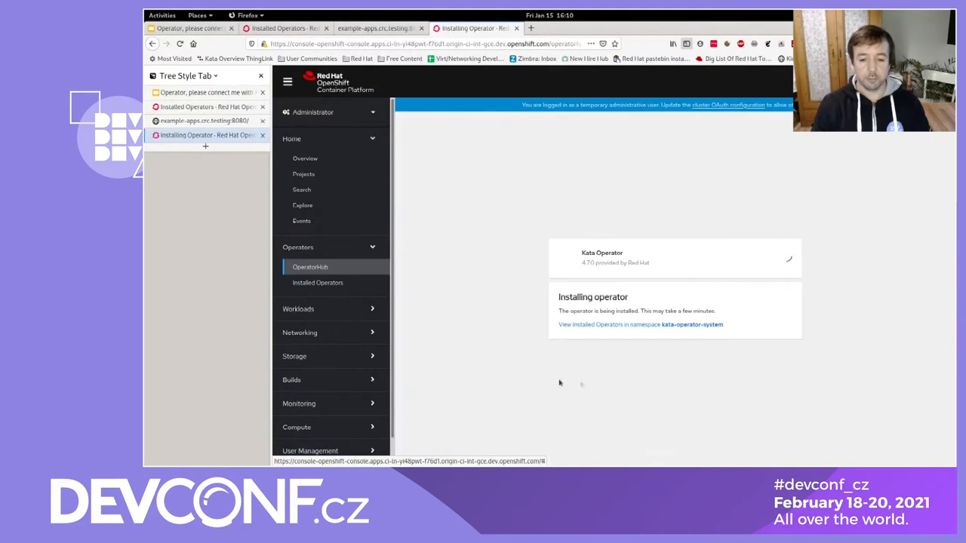
{"action": "mouse_move", "coordinate": [640, 364]}
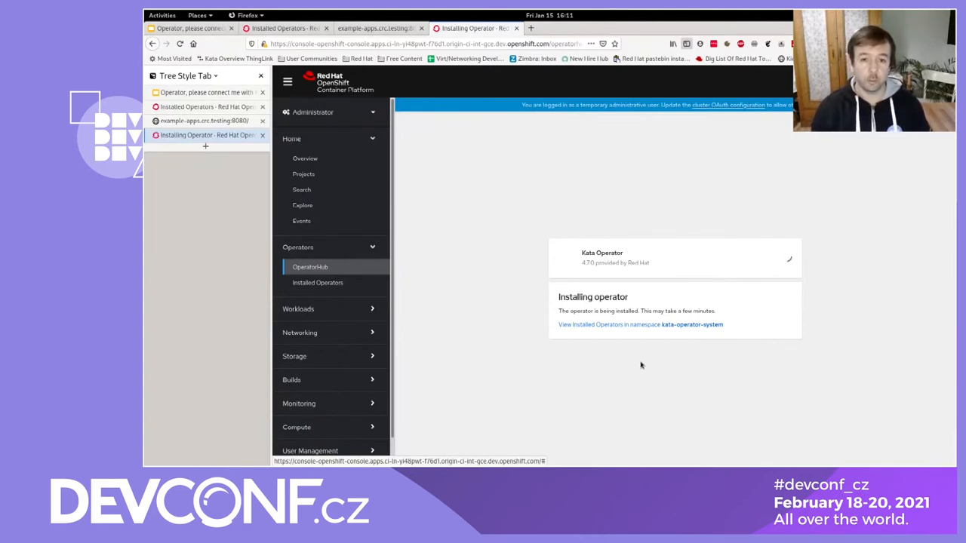
{"action": "mouse_move", "coordinate": [640, 358]}
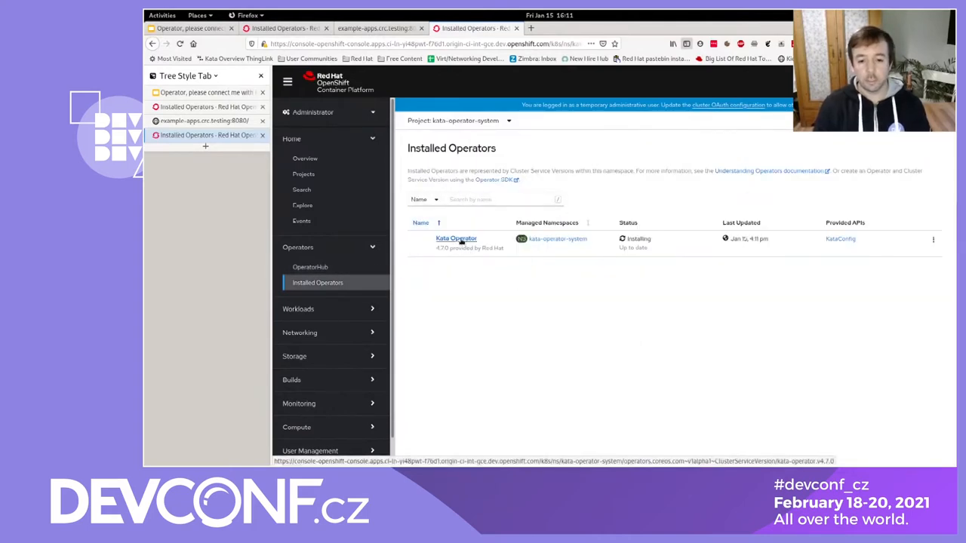
- From the installed Kata Operator, start a KataConfig instance named example-kataconfig
{"action": "left_click", "coordinate": [456, 239]}
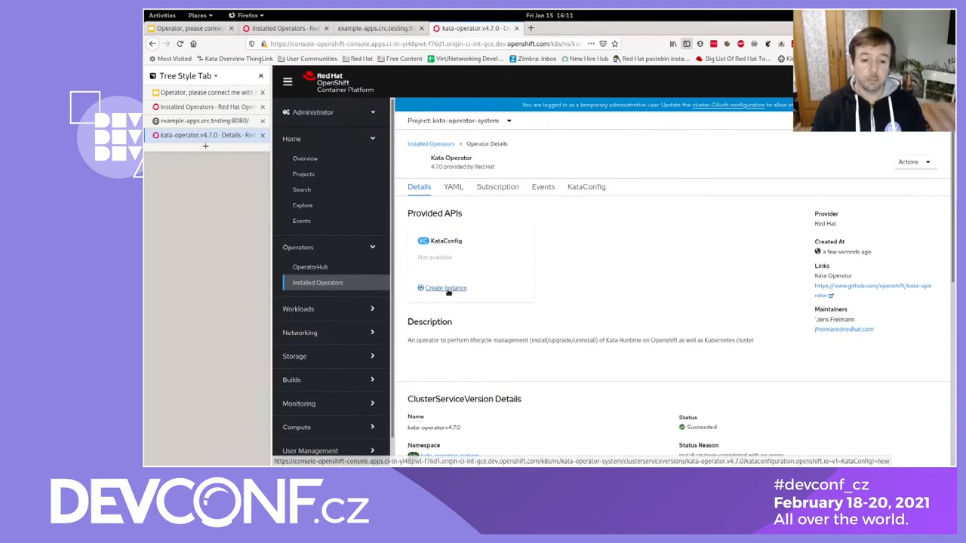
{"action": "left_click", "coordinate": [445, 287]}
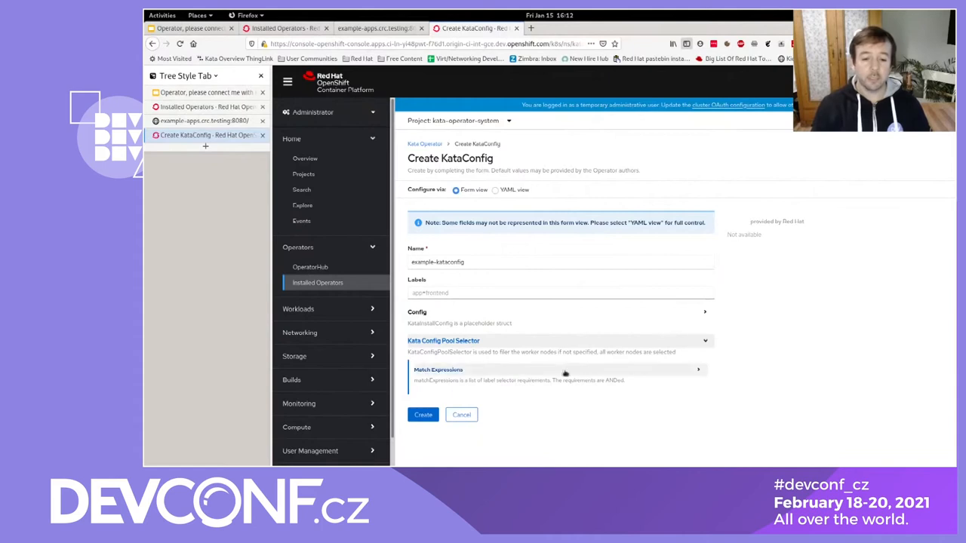
- Add an empty match expression under the Kata Config Pool Selector
{"action": "left_click", "coordinate": [438, 369]}
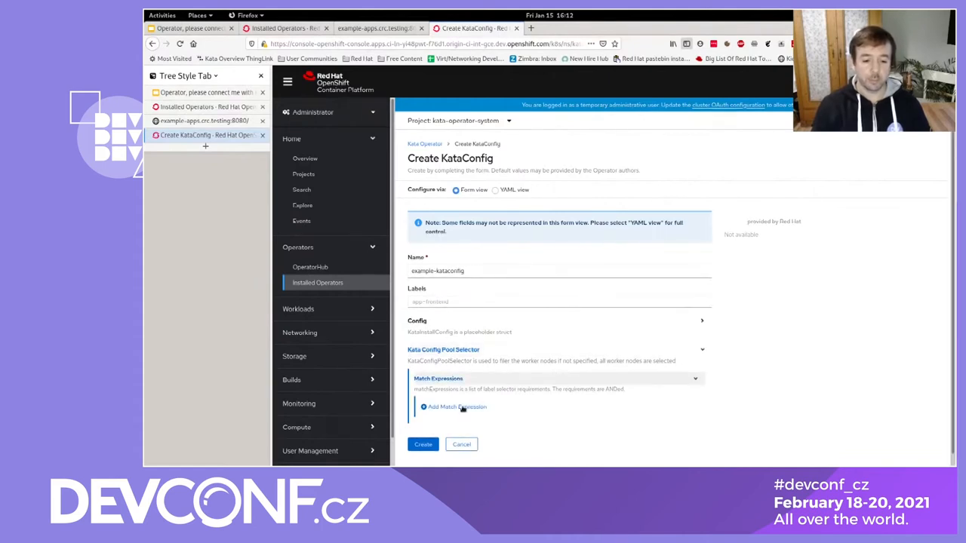
{"action": "left_click", "coordinate": [453, 408]}
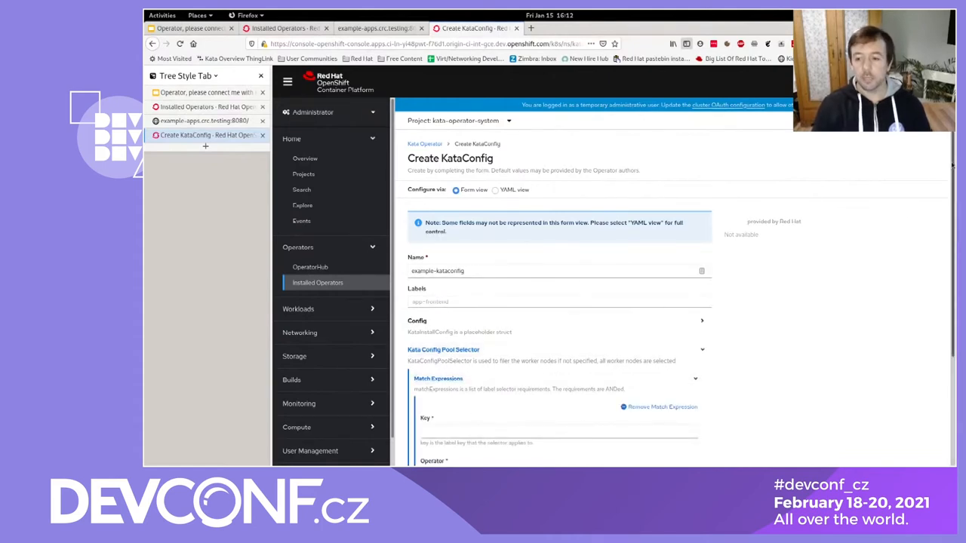
{"action": "scroll", "scroll_direction": "down", "scroll_amount": 3}
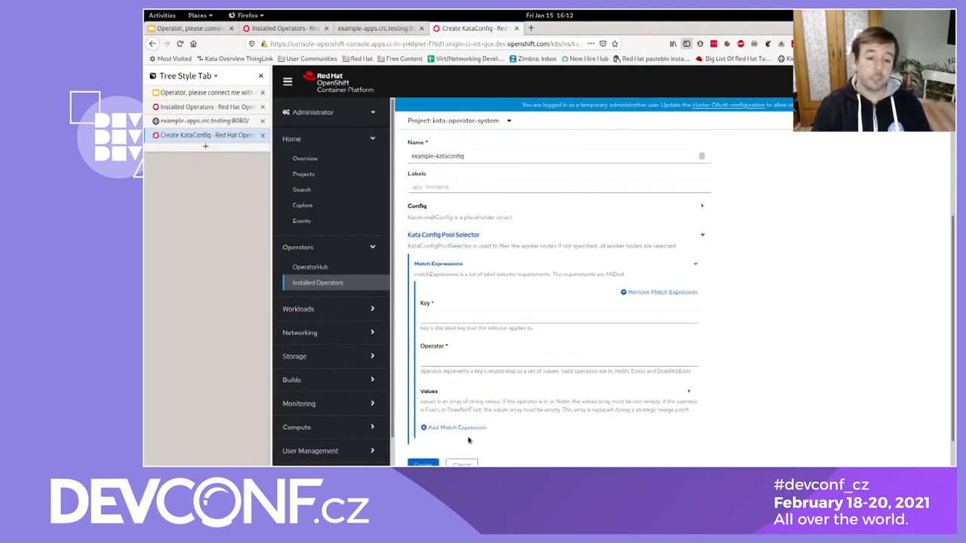
{"action": "mouse_move", "coordinate": [925, 196]}
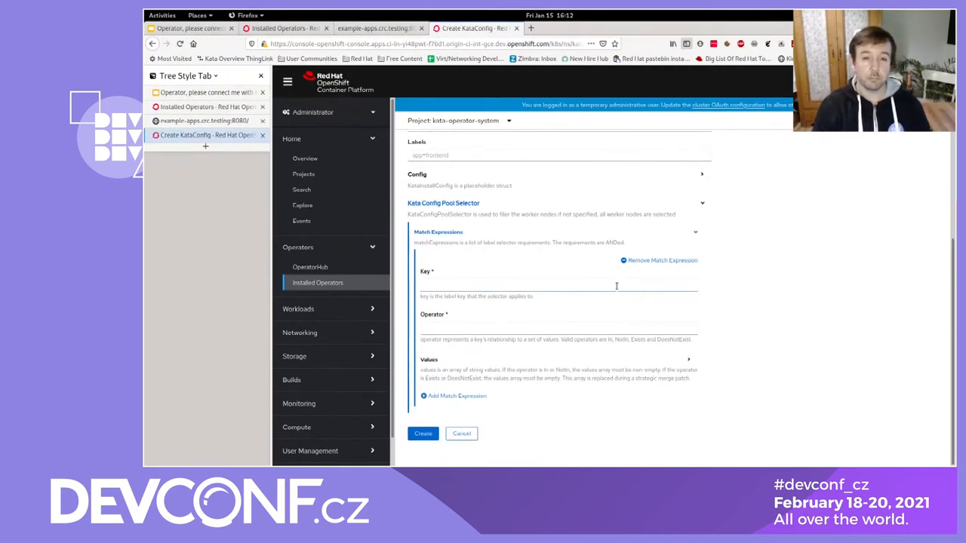
{"action": "mouse_move", "coordinate": [574, 311]}
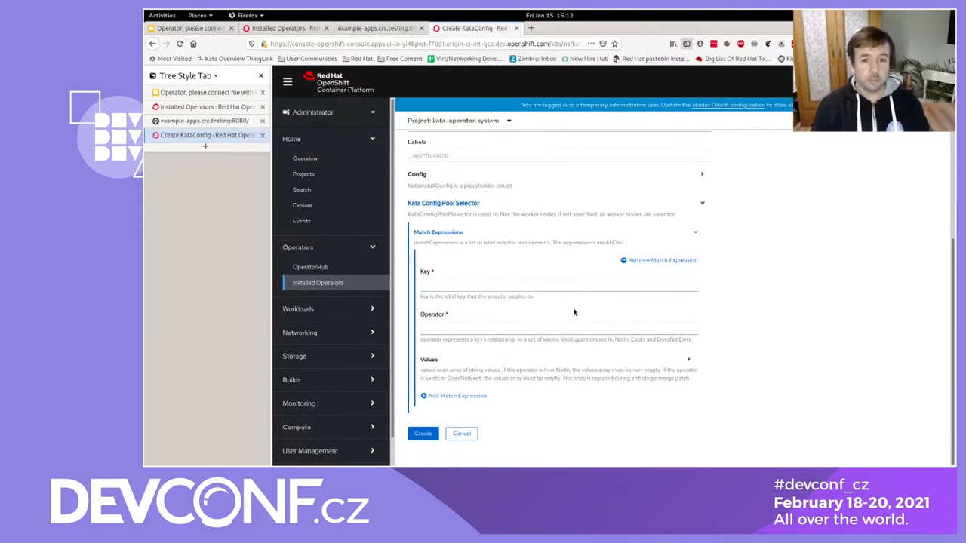
{"action": "mouse_move", "coordinate": [501, 360]}
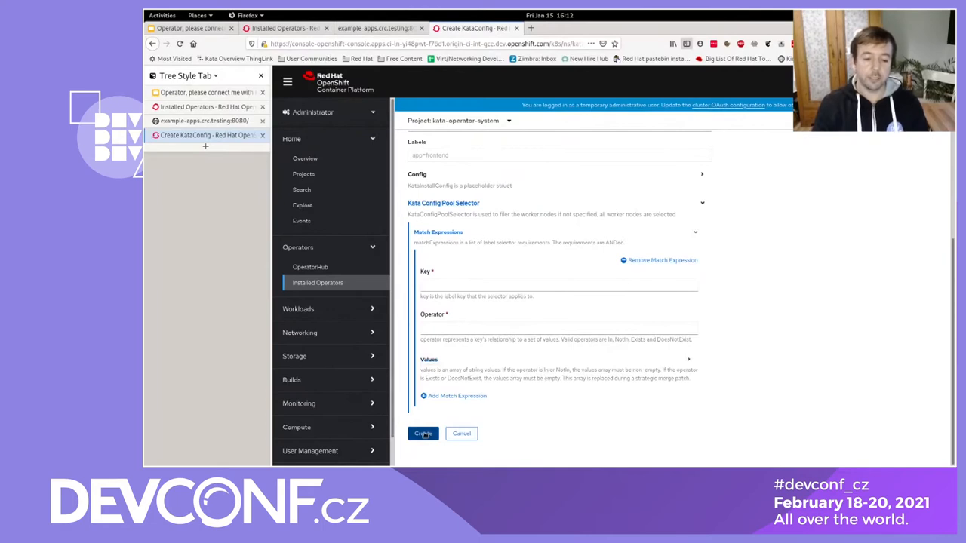
- Create example-kataconfig so it is listed among the operator's KataConfigs
{"action": "left_click", "coordinate": [423, 433]}
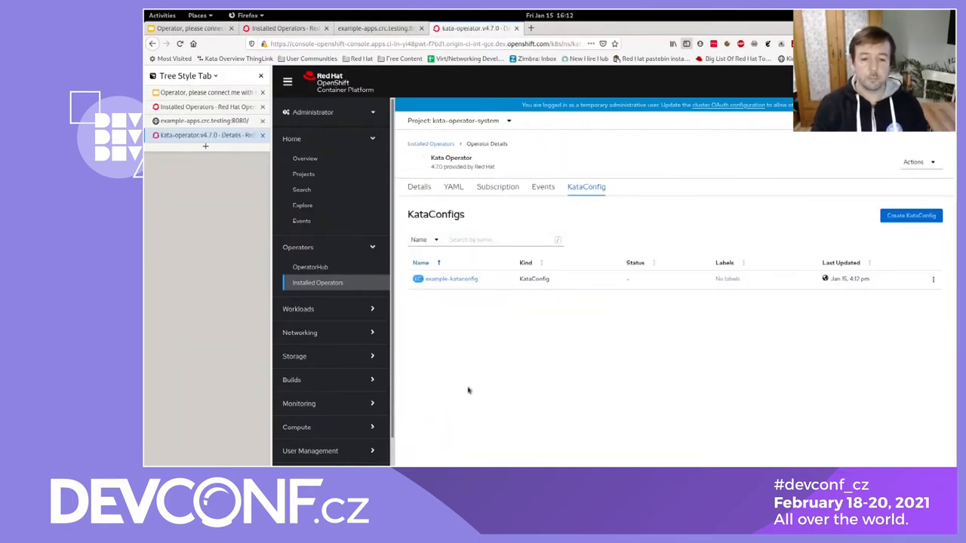
{"action": "mouse_move", "coordinate": [537, 335]}
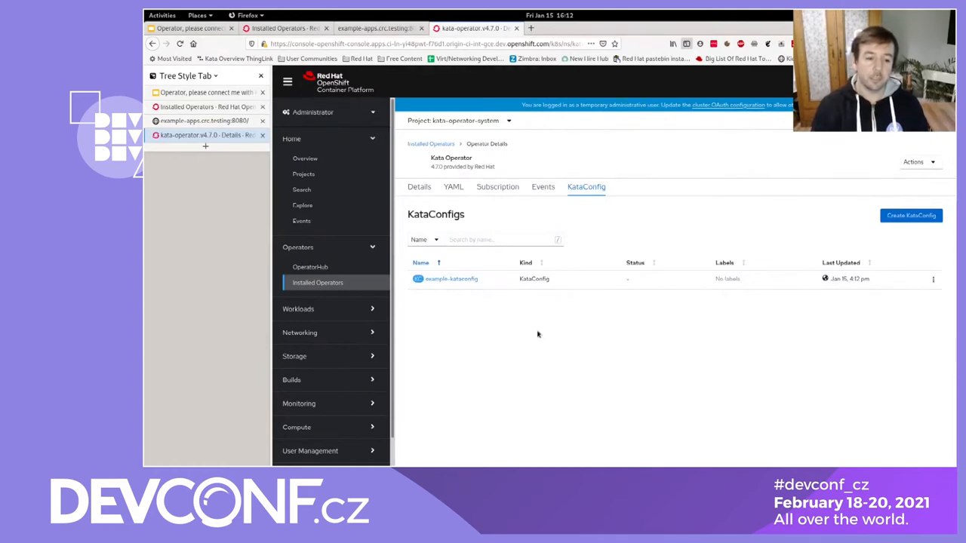
{"action": "left_click", "coordinate": [299, 308]}
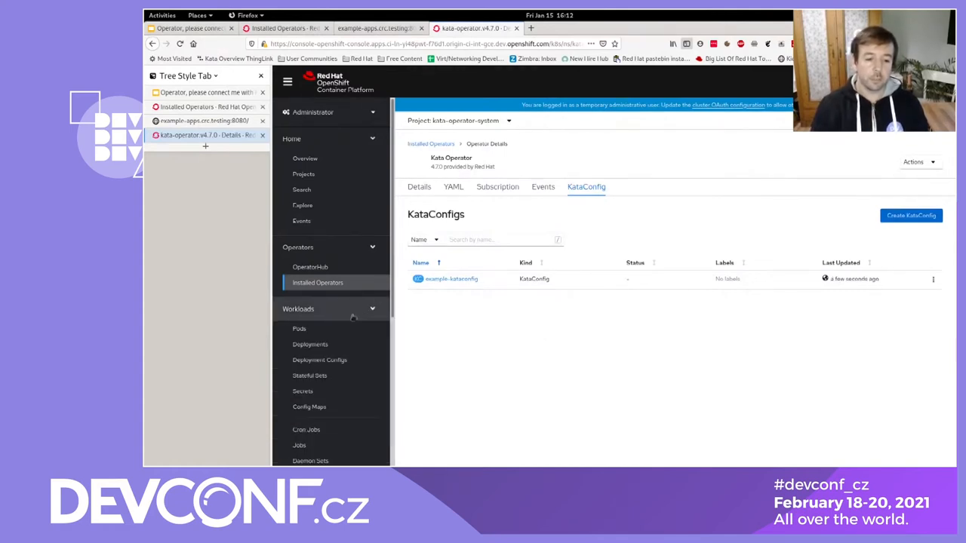
{"action": "mouse_move", "coordinate": [299, 329]}
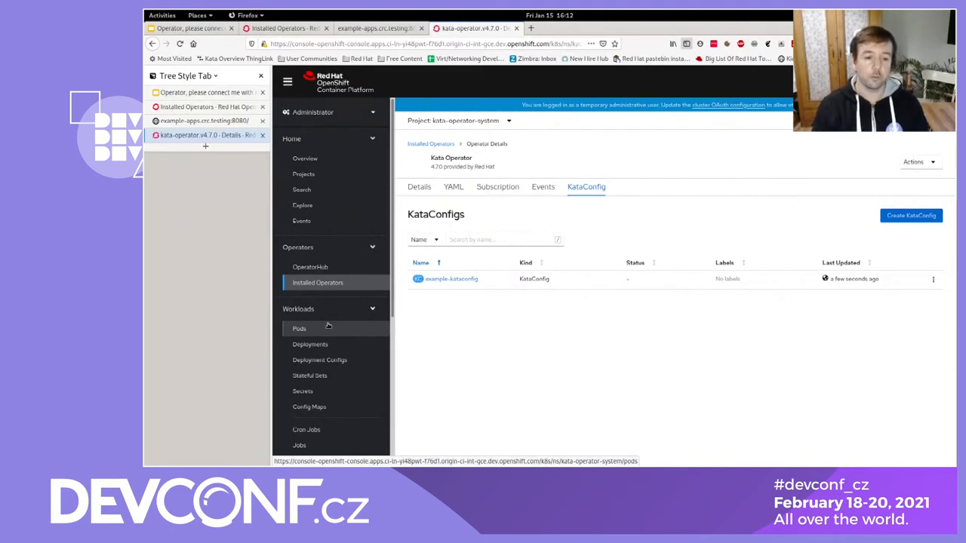
- Show the four running Kata Operator pods in the kata-operator-system project
{"action": "left_click", "coordinate": [299, 329]}
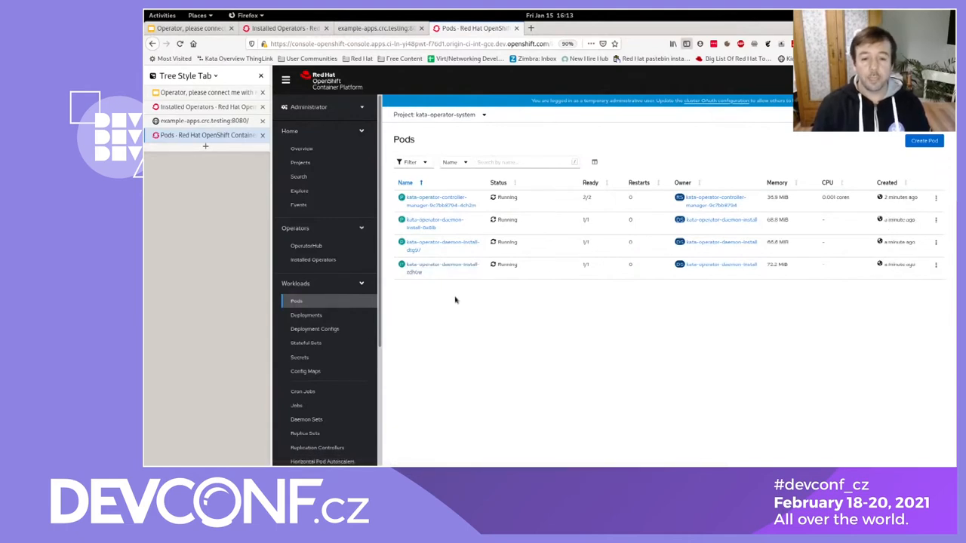
{"action": "mouse_move", "coordinate": [486, 299]}
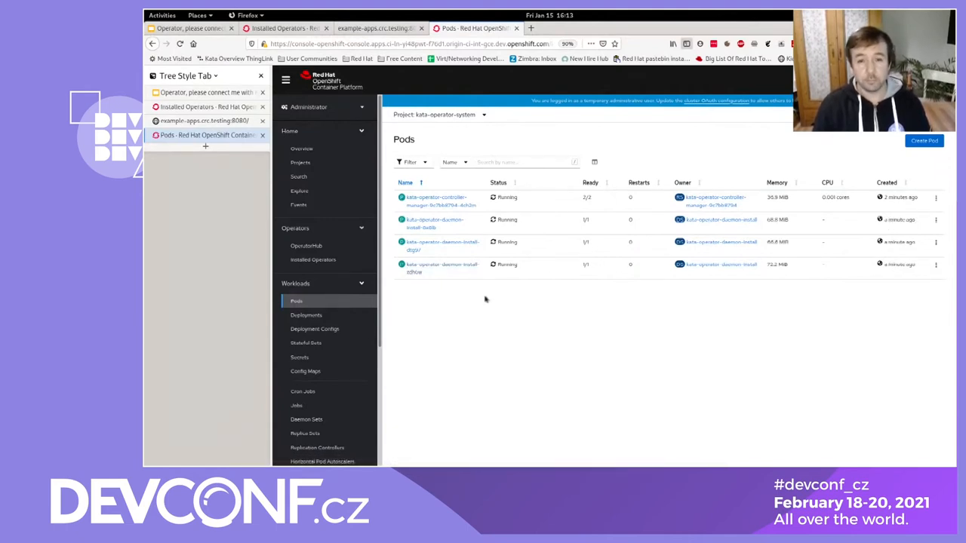
{"action": "mouse_move", "coordinate": [493, 301]}
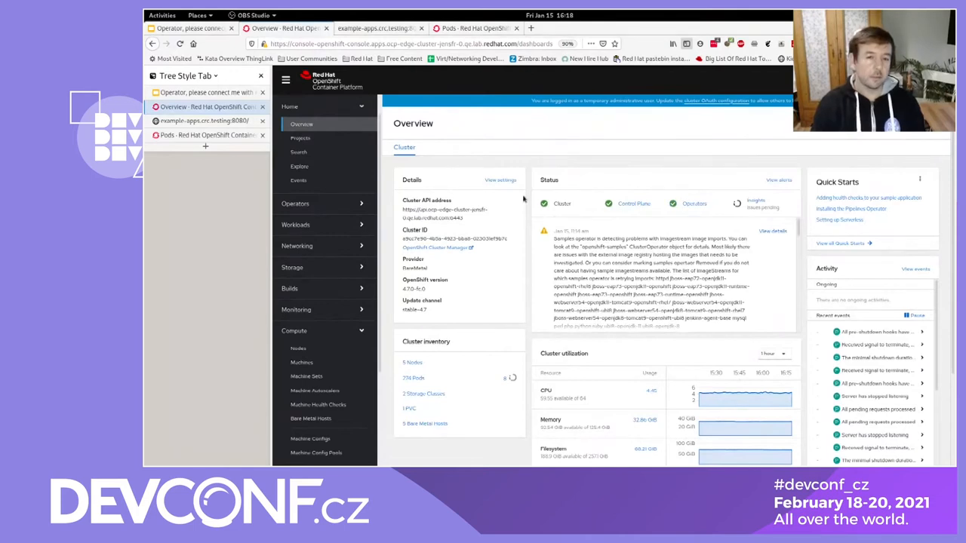
{"action": "mouse_move", "coordinate": [435, 135]}
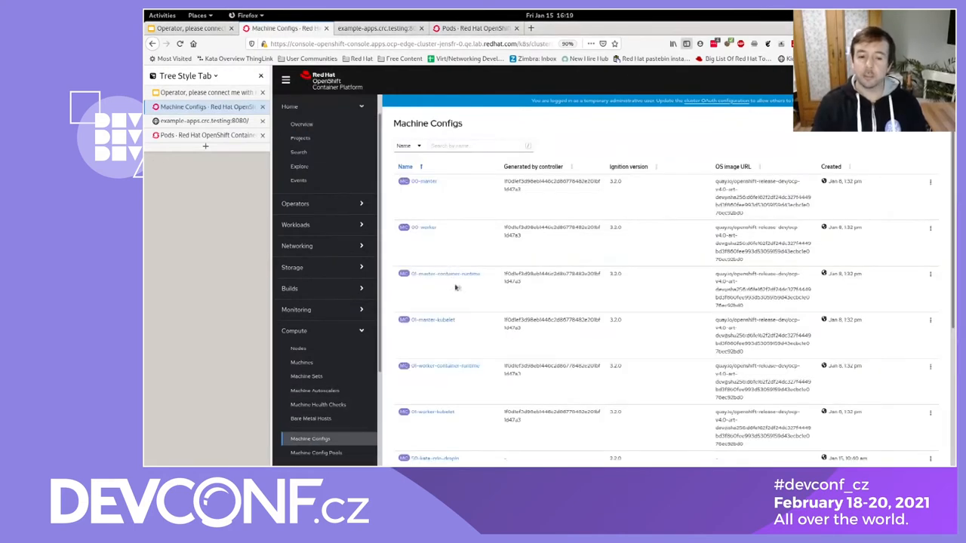
{"action": "scroll", "scroll_direction": "down", "scroll_amount": 3}
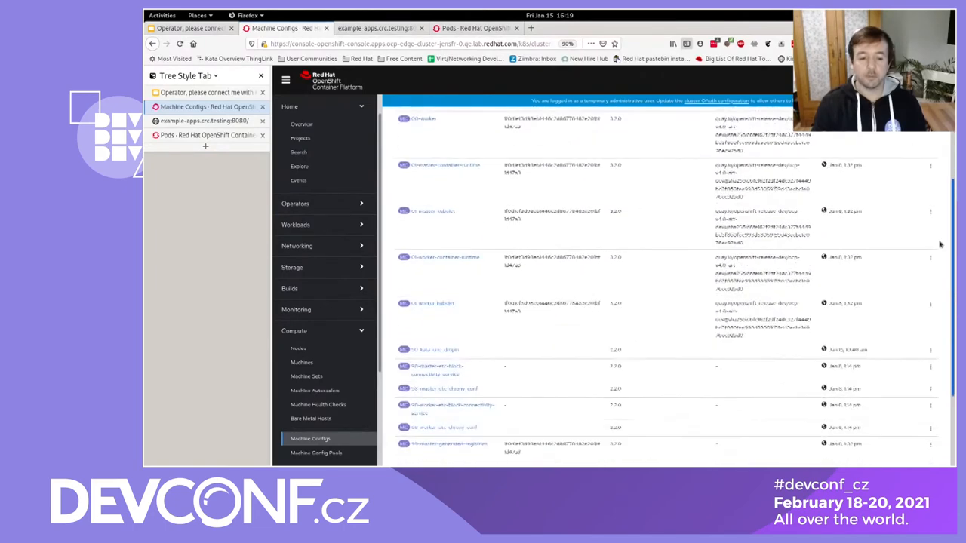
{"action": "scroll", "scroll_direction": "down", "scroll_amount": 3}
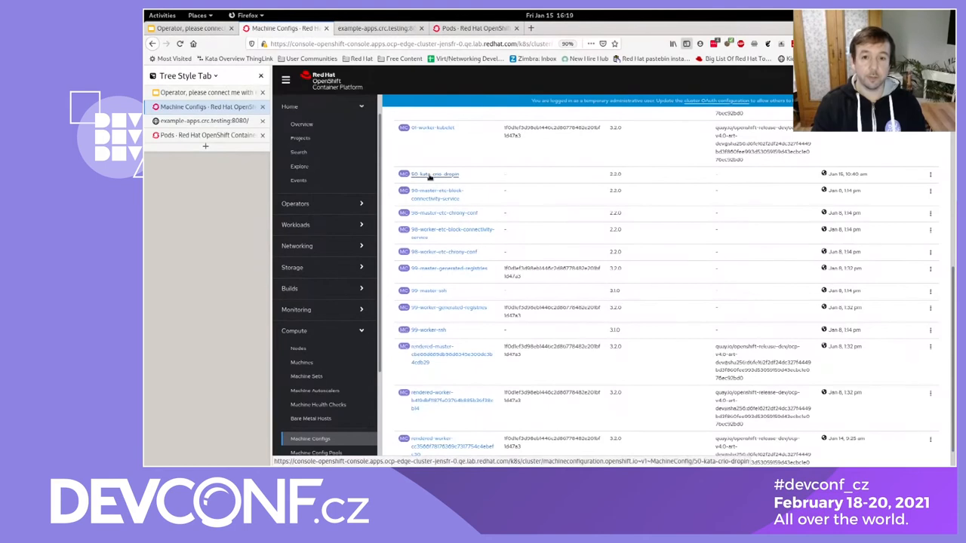
- View the 50-kata-crio-dropin MachineConfig YAML with its CRI-O drop-in file and systemd unit
{"action": "left_click", "coordinate": [436, 174]}
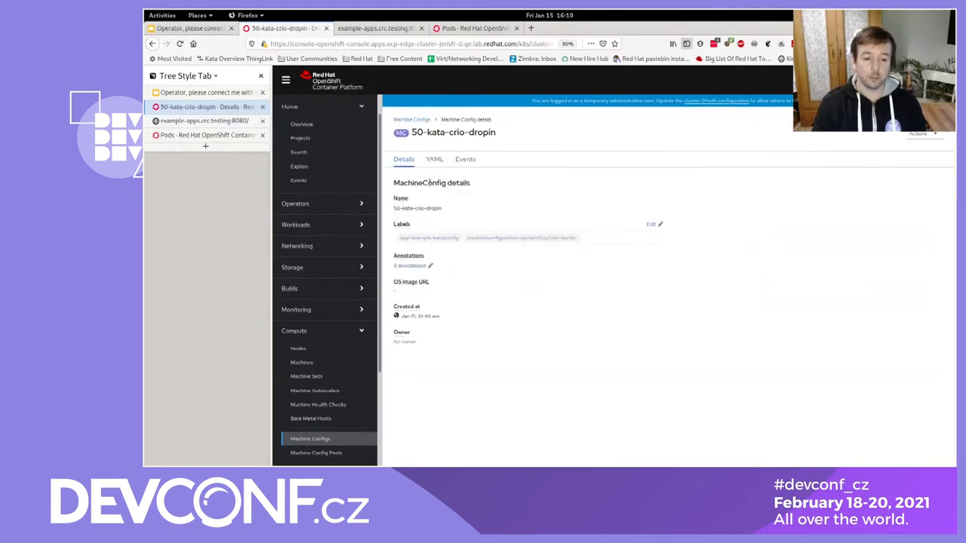
{"action": "mouse_move", "coordinate": [435, 159]}
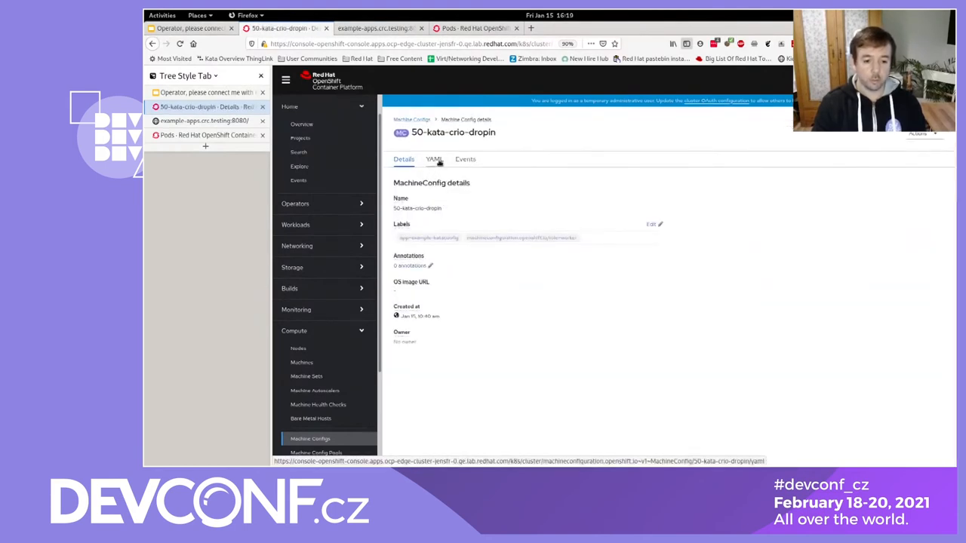
{"action": "left_click", "coordinate": [435, 159]}
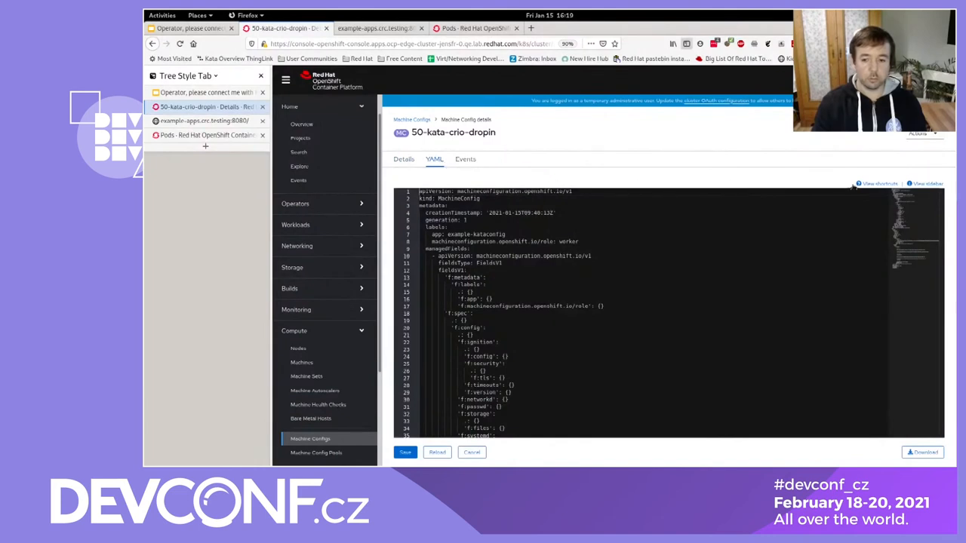
{"action": "mouse_move", "coordinate": [941, 233]}
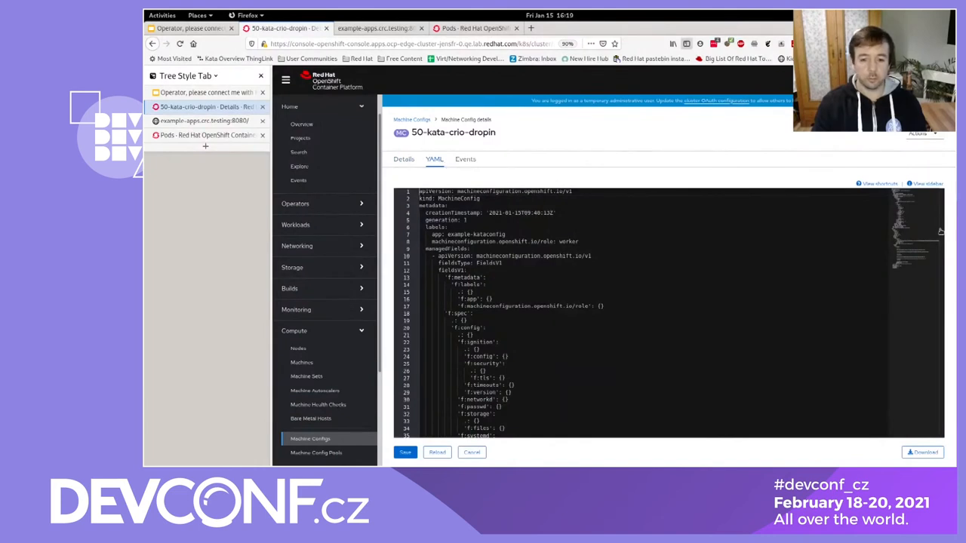
{"action": "scroll", "scroll_direction": "down", "scroll_amount": 3}
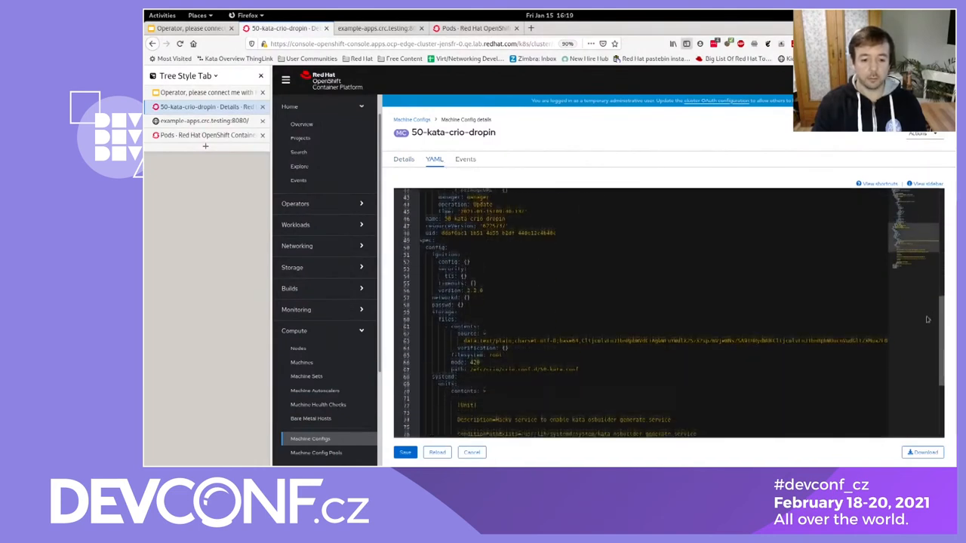
{"action": "scroll", "scroll_direction": "down", "scroll_amount": 3}
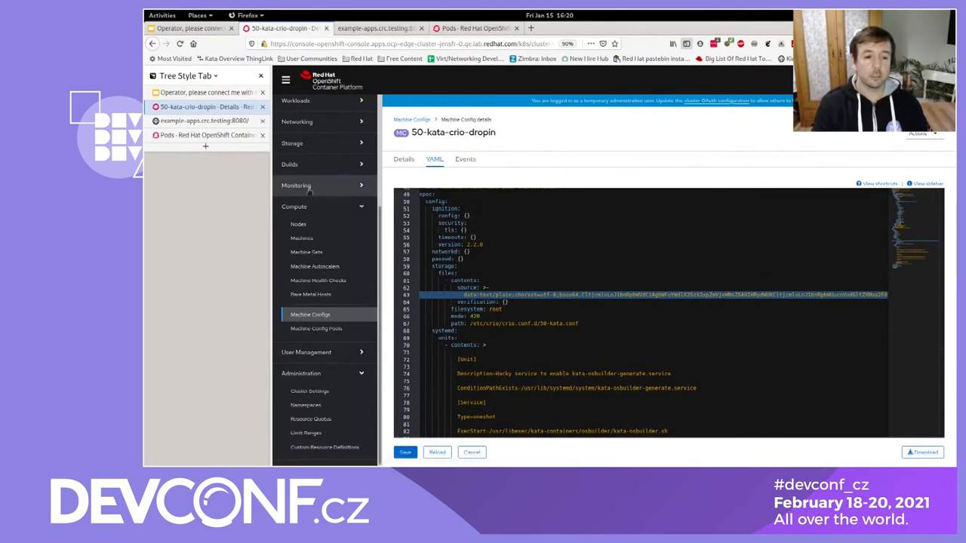
{"action": "mouse_move", "coordinate": [331, 208]}
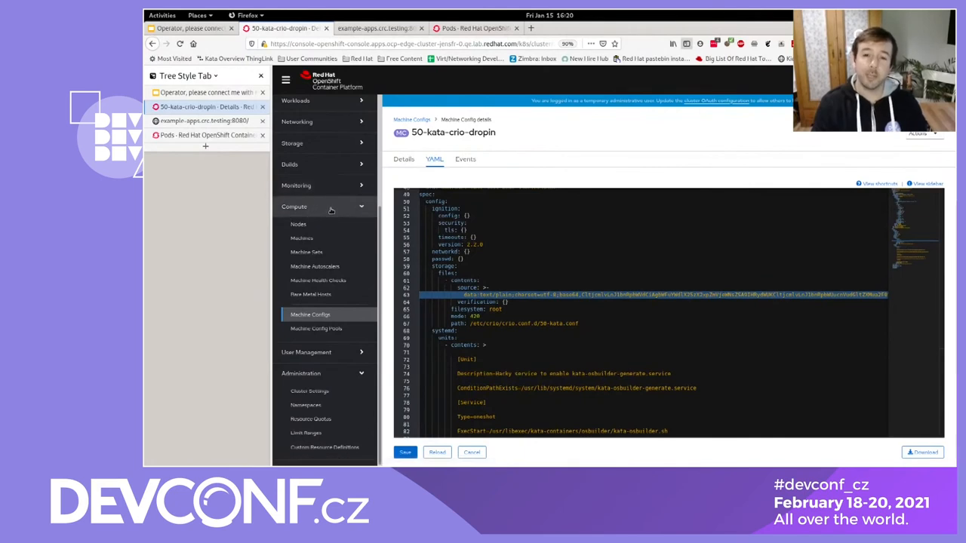
{"action": "mouse_move", "coordinate": [307, 251]}
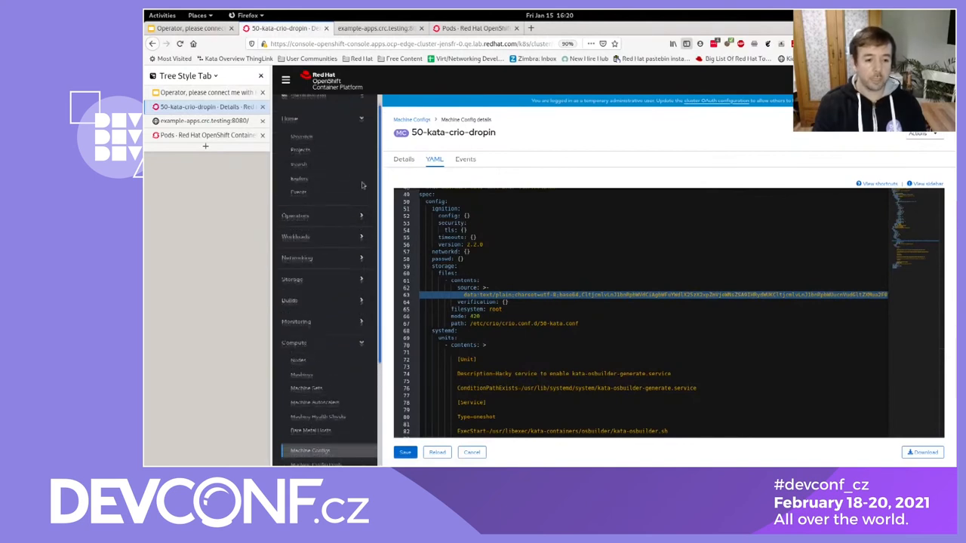
- Inspect the example-fedora pod's YAML down to its runtimeClassName kata and container command
{"action": "left_click", "coordinate": [296, 249]}
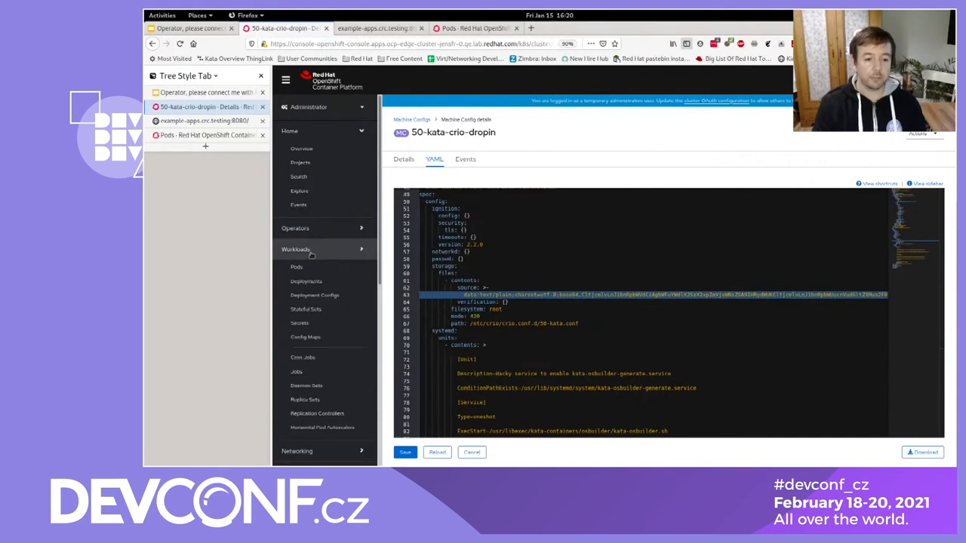
{"action": "left_click", "coordinate": [296, 265]}
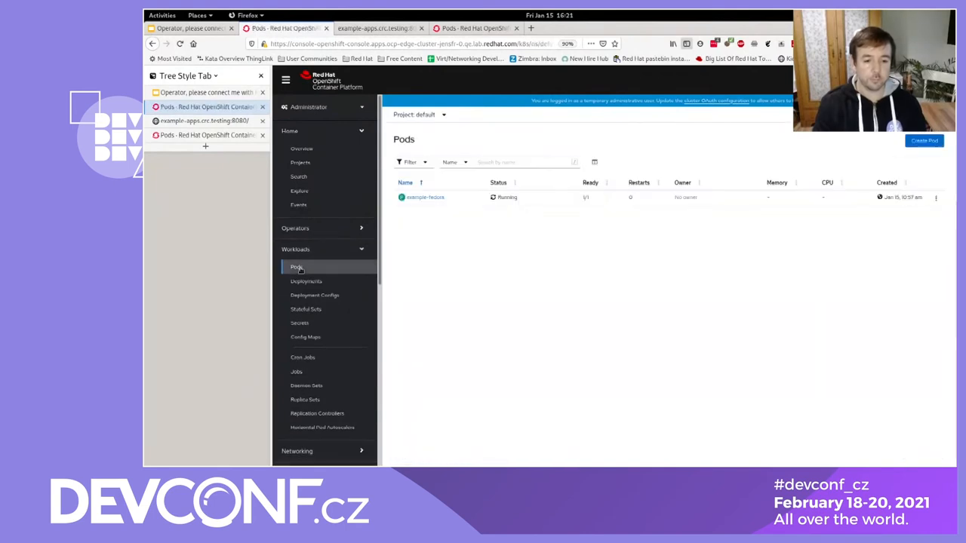
{"action": "mouse_move", "coordinate": [426, 197]}
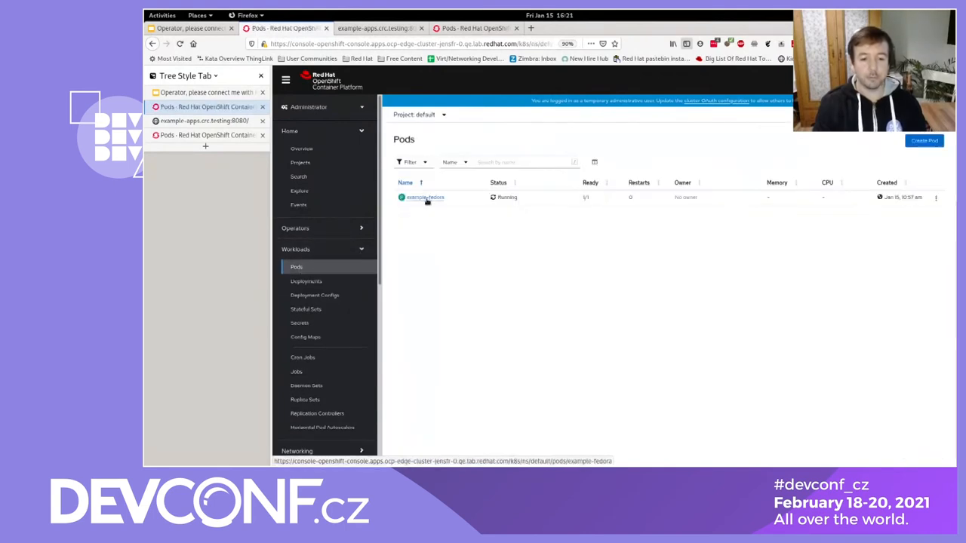
{"action": "left_click", "coordinate": [426, 196]}
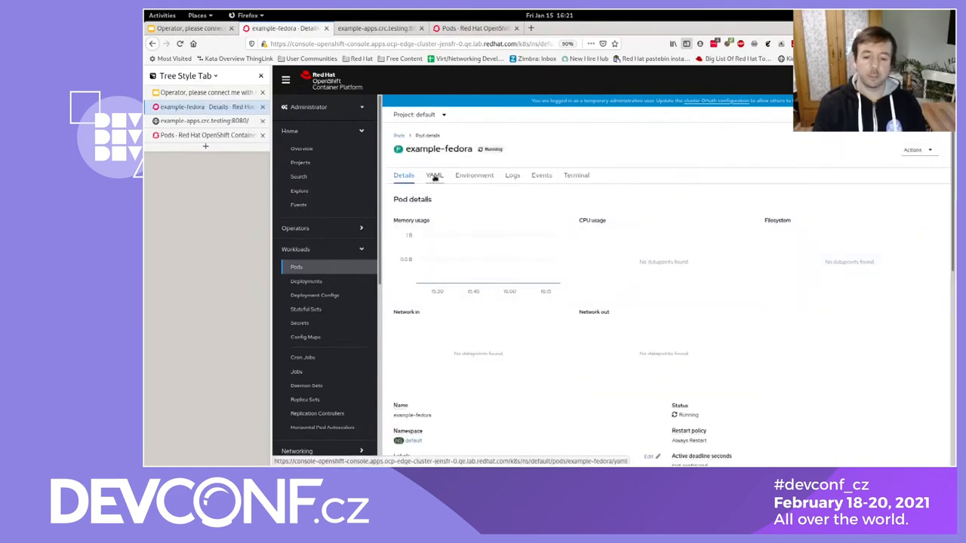
{"action": "left_click", "coordinate": [434, 175]}
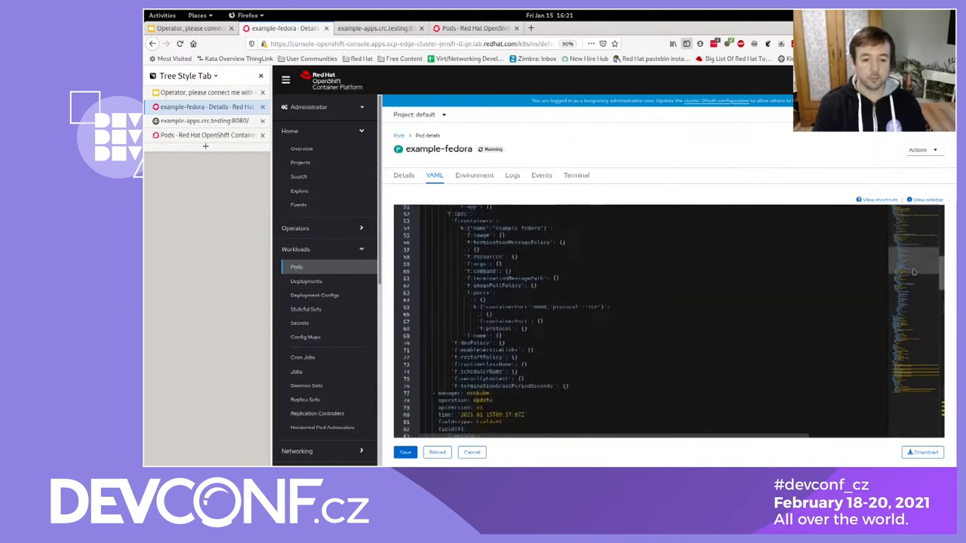
{"action": "scroll", "scroll_direction": "down", "scroll_amount": 3}
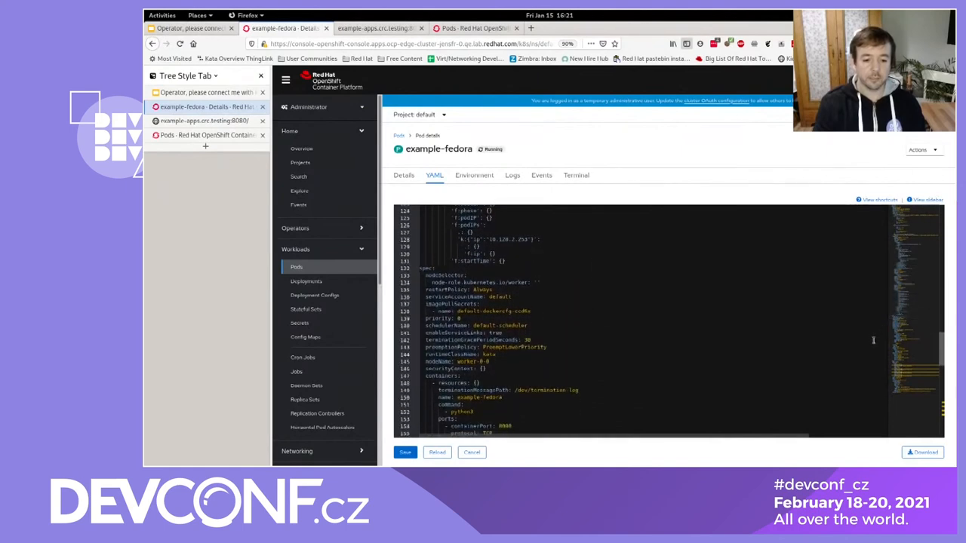
{"action": "scroll", "scroll_direction": "down", "scroll_amount": 3}
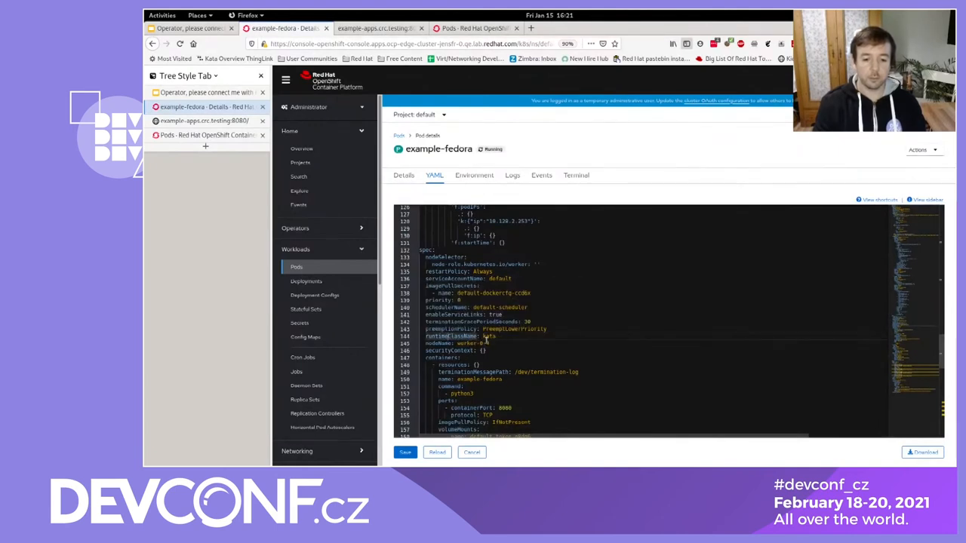
{"action": "mouse_move", "coordinate": [441, 344]}
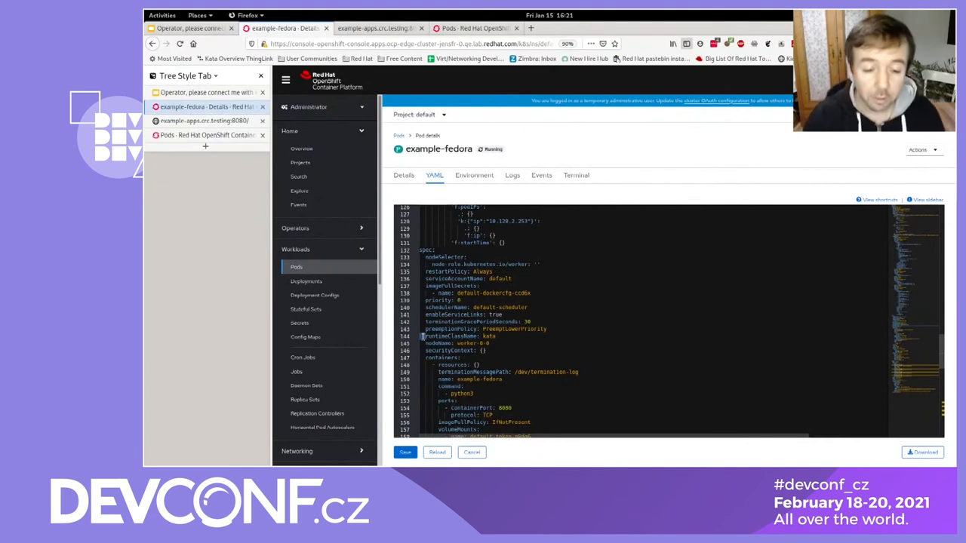
{"action": "mouse_move", "coordinate": [445, 335]}
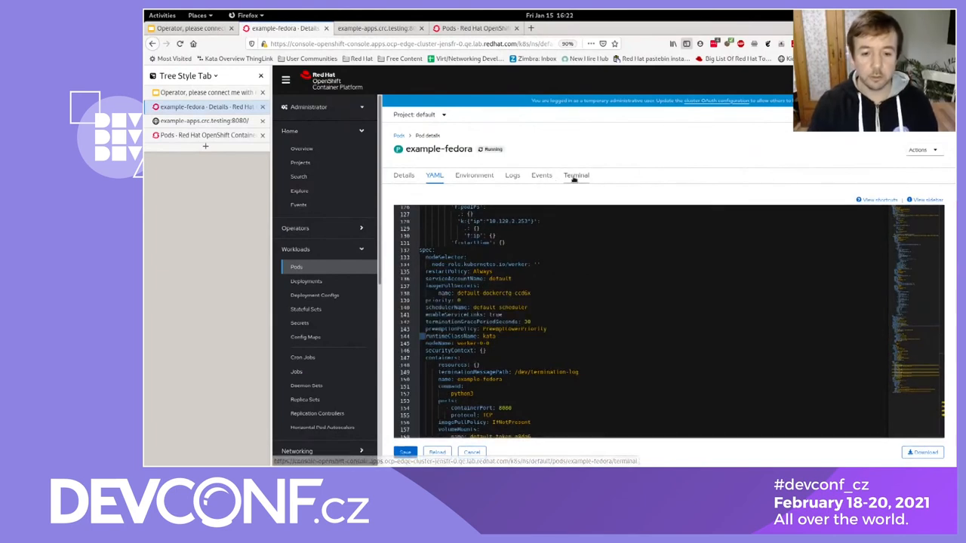
- Run cat /proc/cmdline in the example-fedora pod terminal and highlight agent.use_vsock=true
{"action": "left_click", "coordinate": [576, 175]}
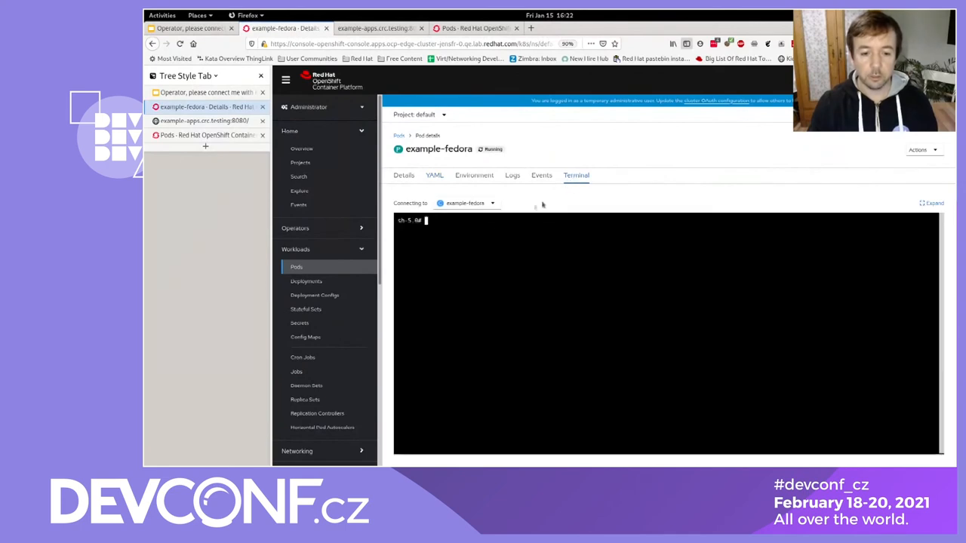
{"action": "type", "text": "cat"}
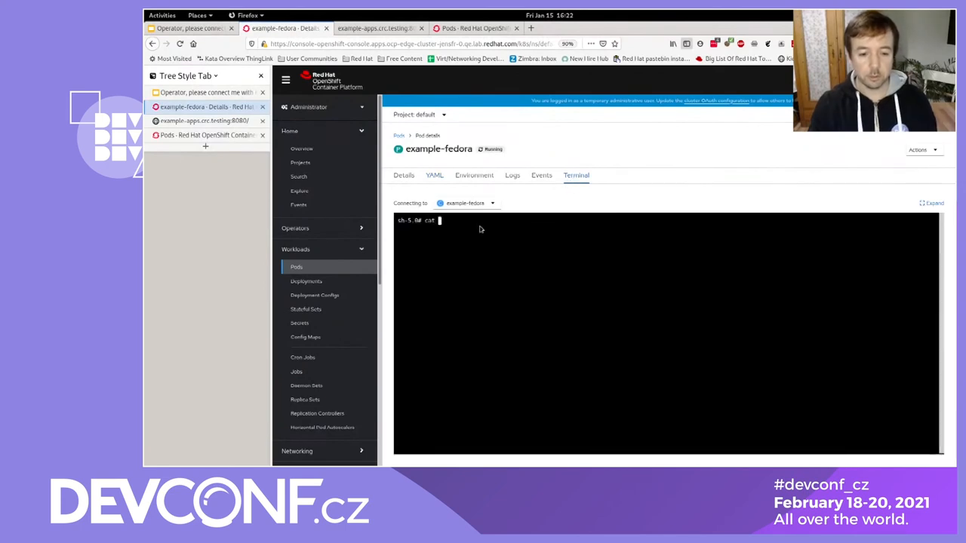
{"action": "type", "text": "/proc/cmdline"}
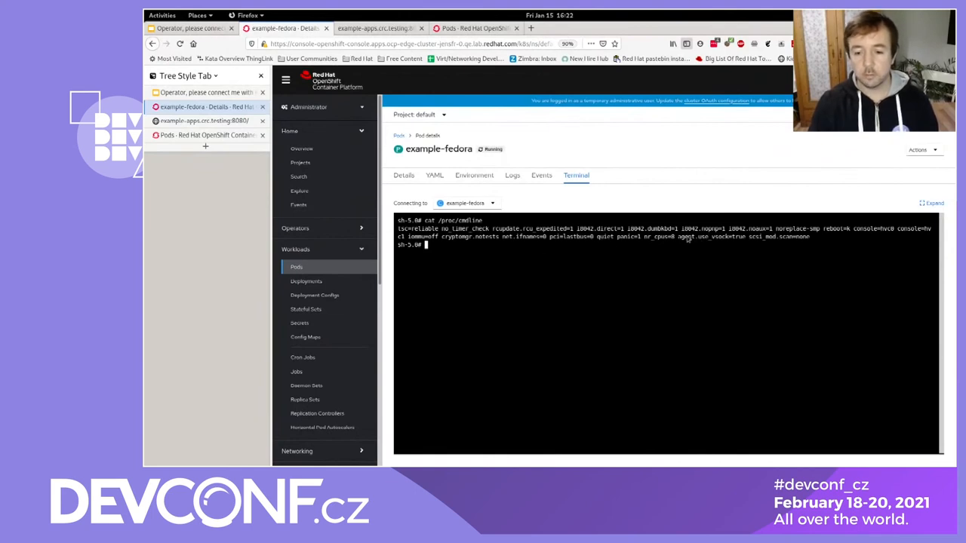
{"action": "double_click", "coordinate": [711, 235]}
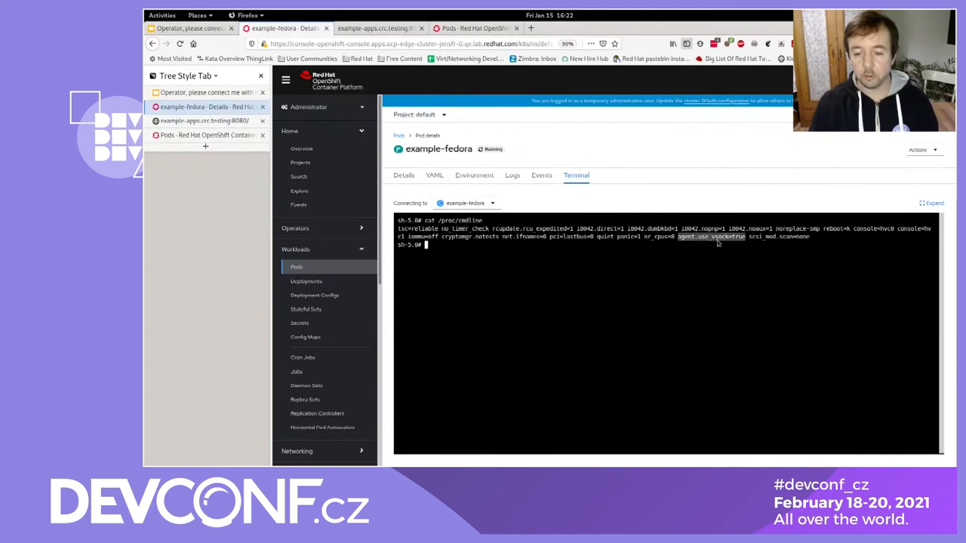
{"action": "mouse_move", "coordinate": [730, 243]}
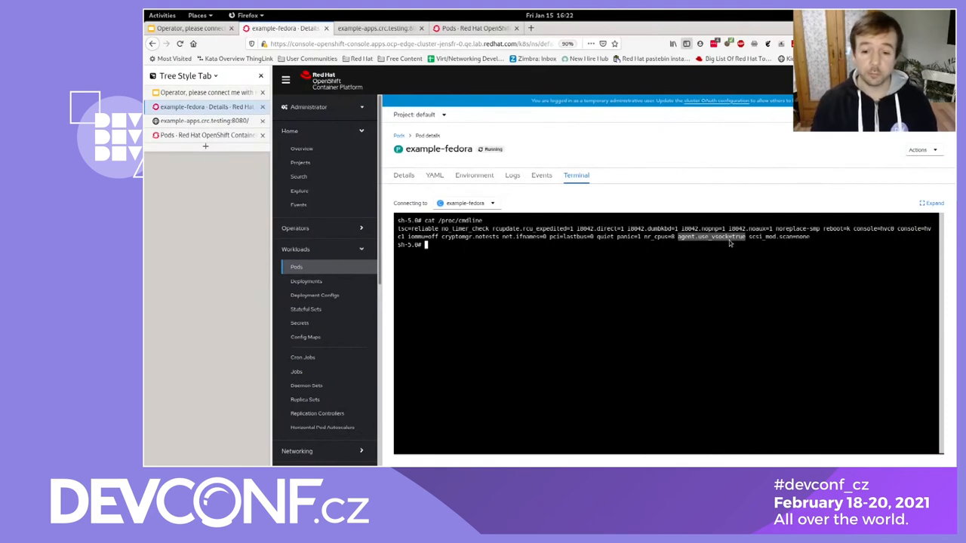
{"action": "mouse_move", "coordinate": [474, 175]}
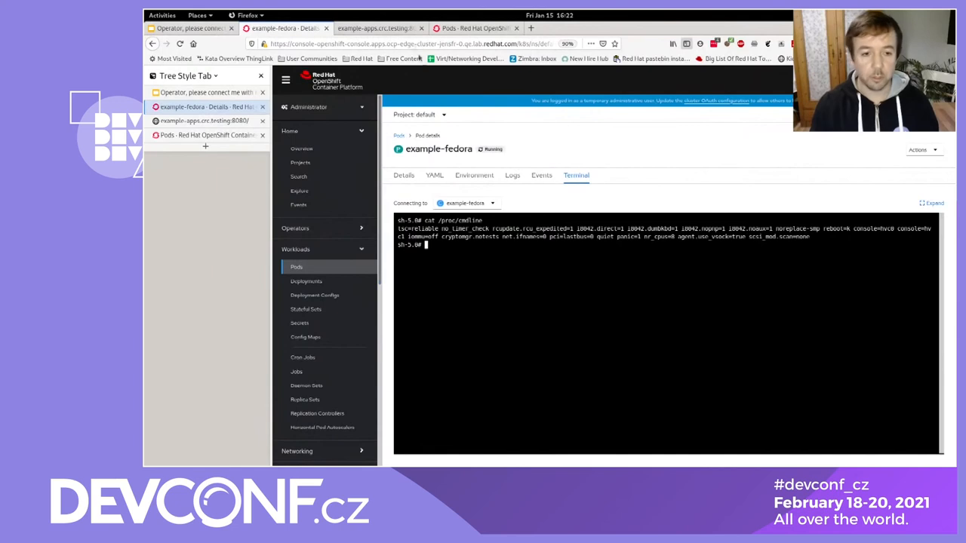
- Clear the highlight and return to the Kata Containers Summary slide in Google Slides
{"action": "left_click", "coordinate": [377, 27]}
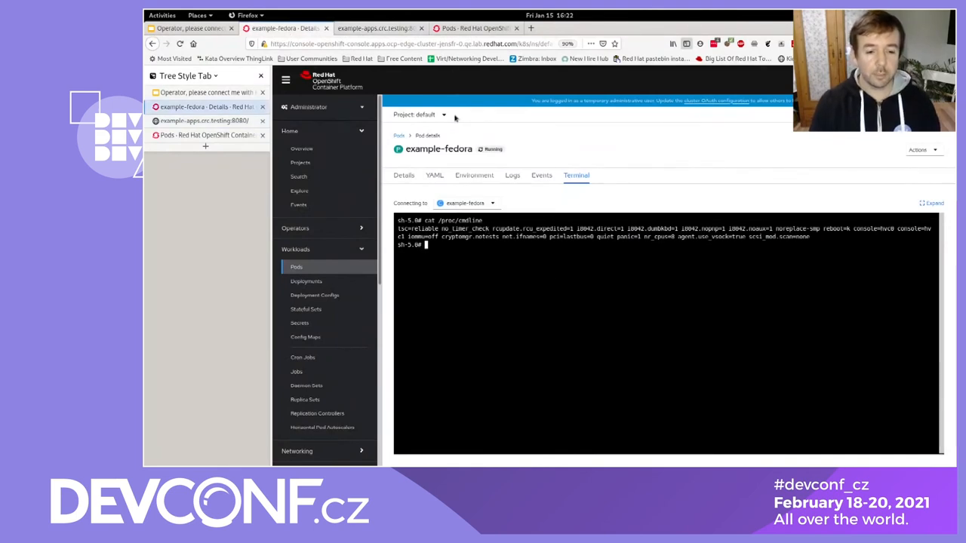
{"action": "left_click", "coordinate": [193, 27]}
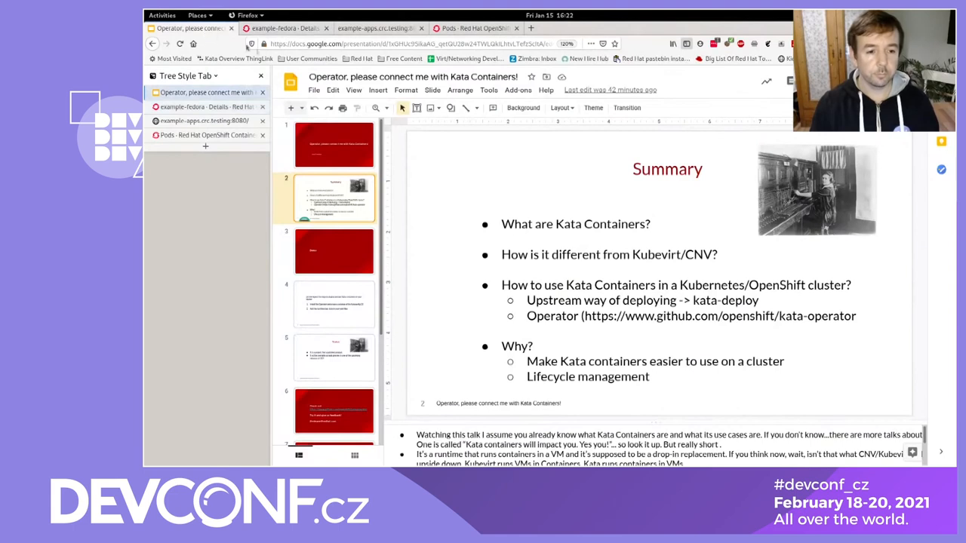